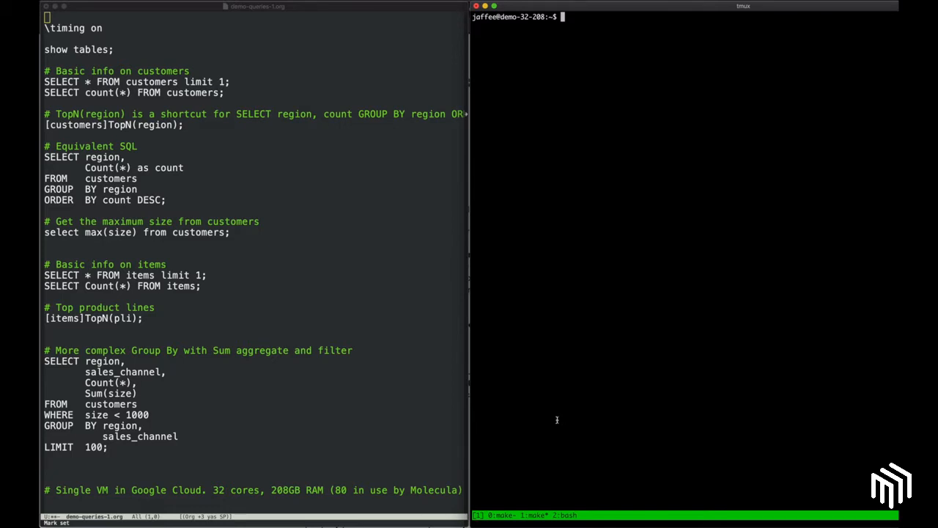
- Connect psql to host 10.128.15.211 on port 55432
text(psql -h 10.128.15.211 -p 55432)
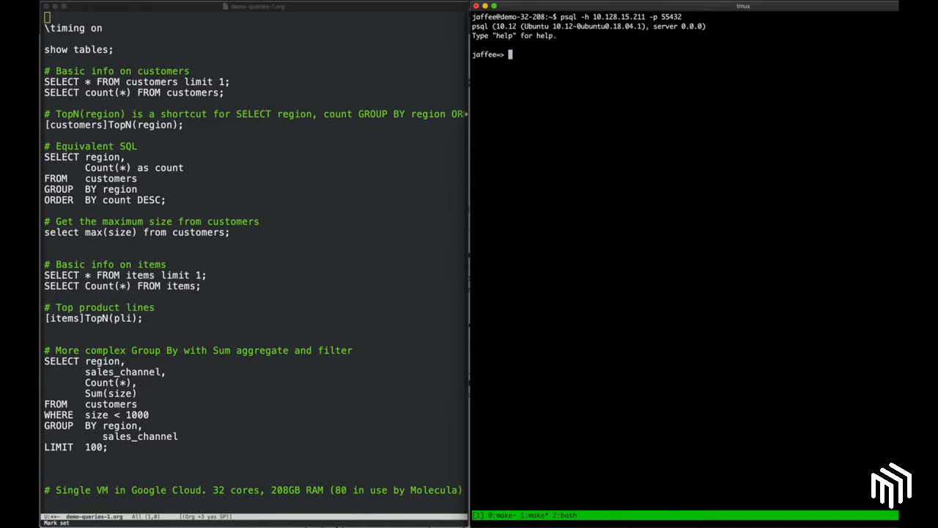
- Turn on query timing with \timing and list the five tables
text(\)
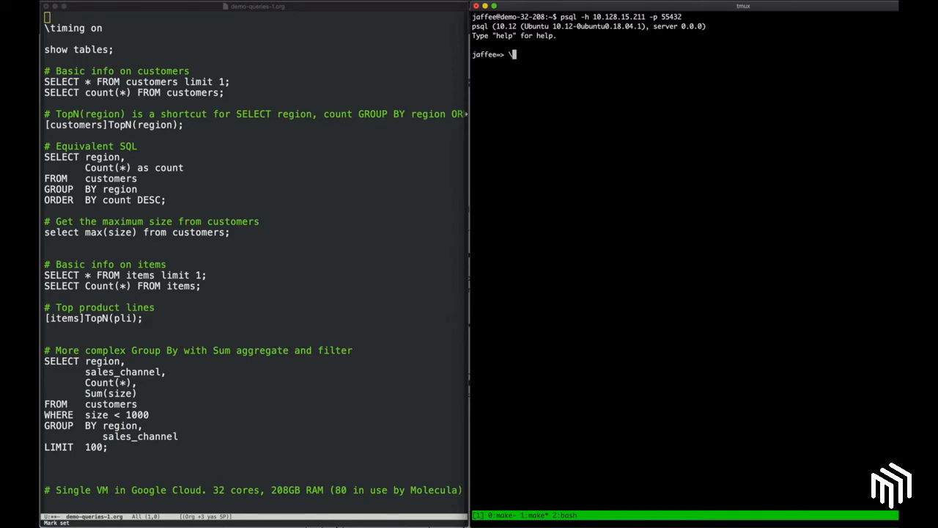
text(timing on)
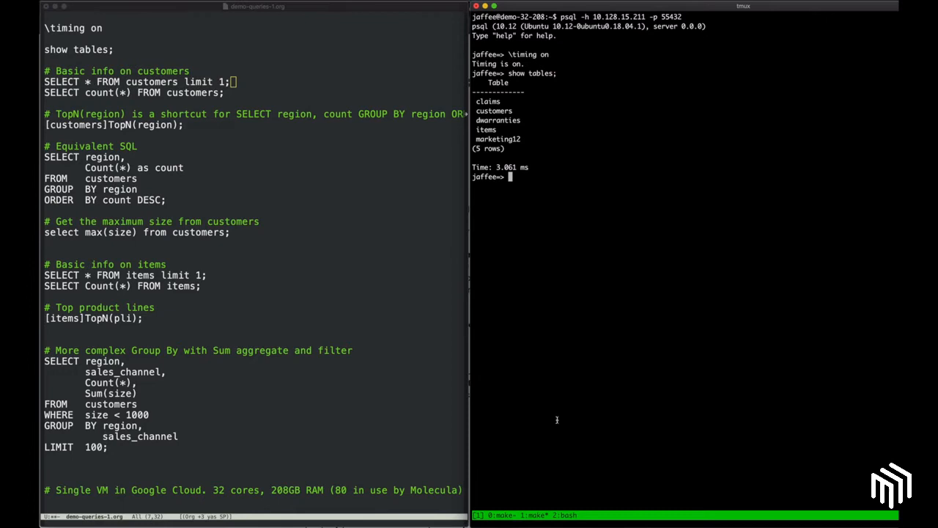
- Show one sample customers row and count the customers (100,000,000)
text(SELECT * FROM customers limit 1;)
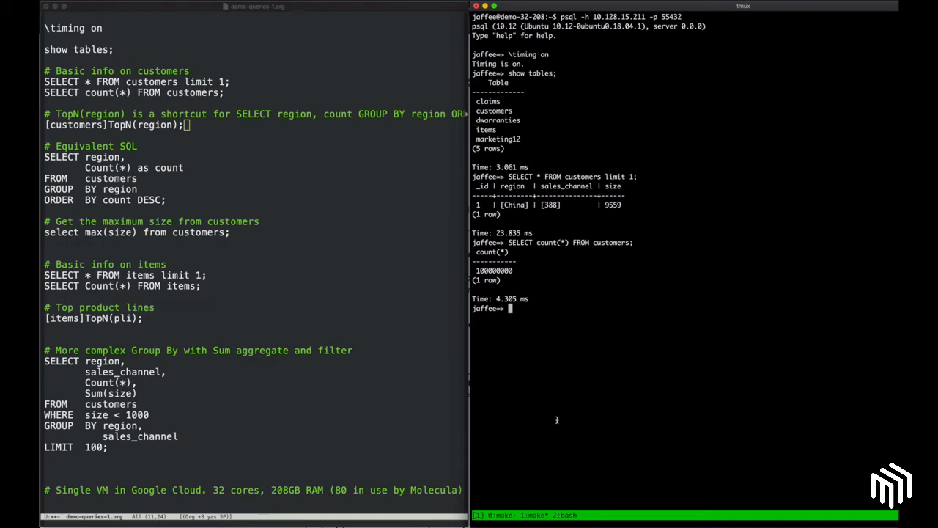
- Run [customers]TopN(region) and its GROUP BY equivalent, US leading at 16,253,093
text([customers]TopN(region);)
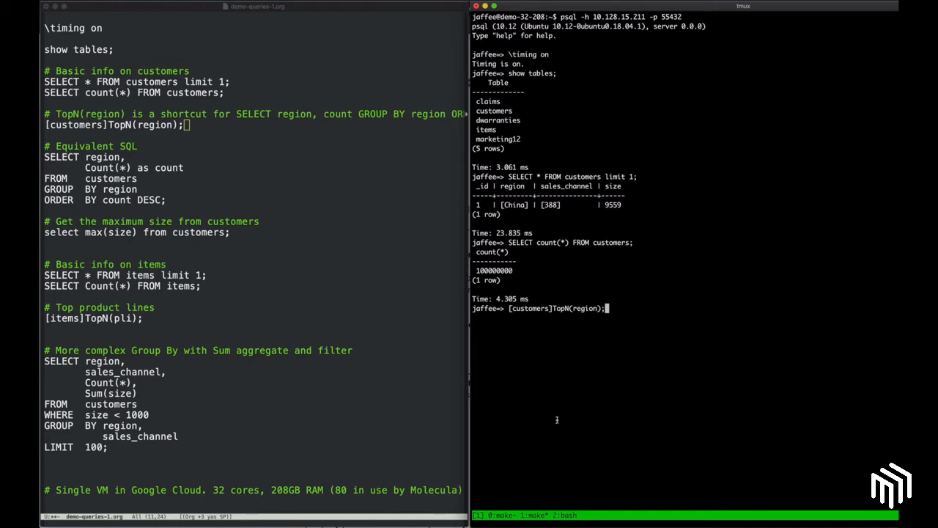
key(enter)
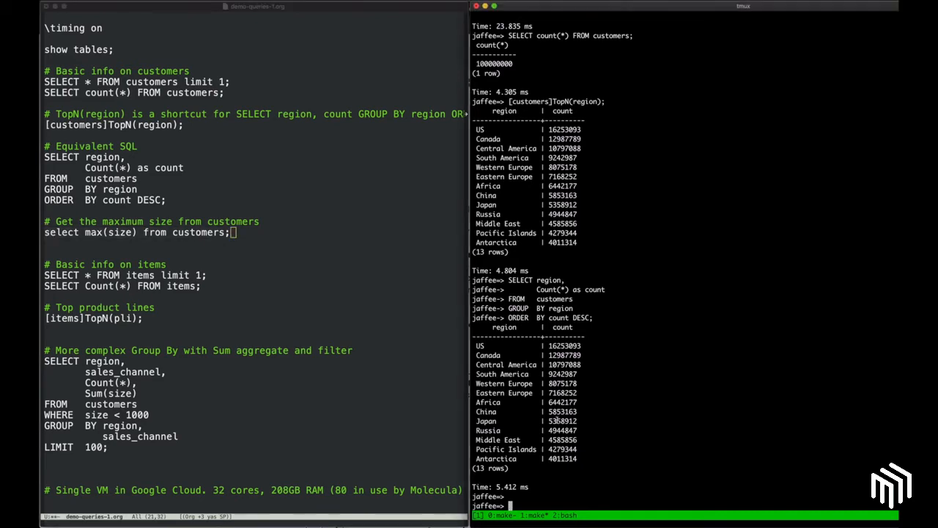
text(select max(size) from customers;)
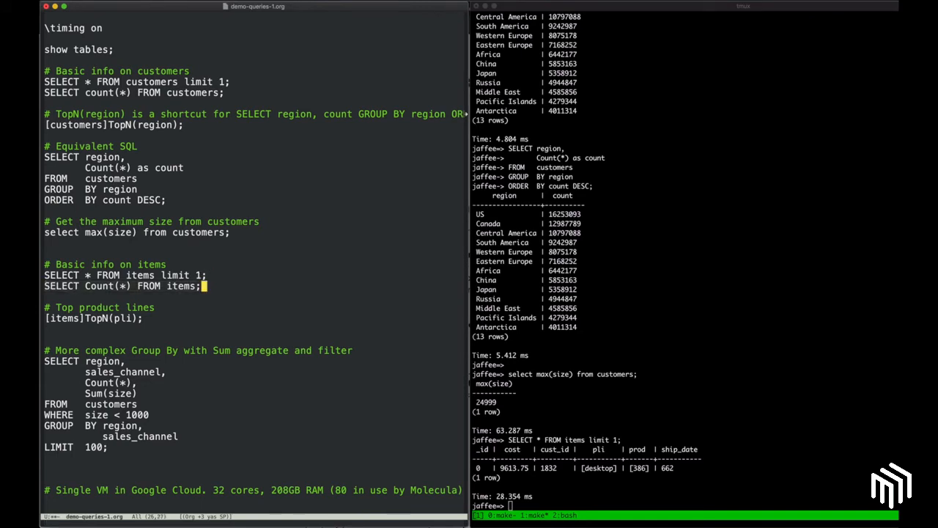
key(Return)
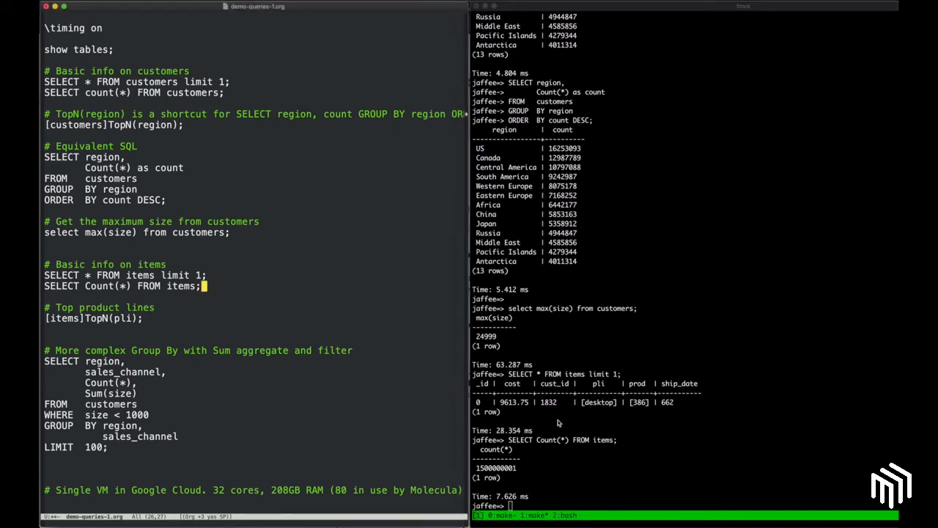
- Run [items]TopN(pli) and scroll through all 51 product lines, laptop first
click(146, 318)
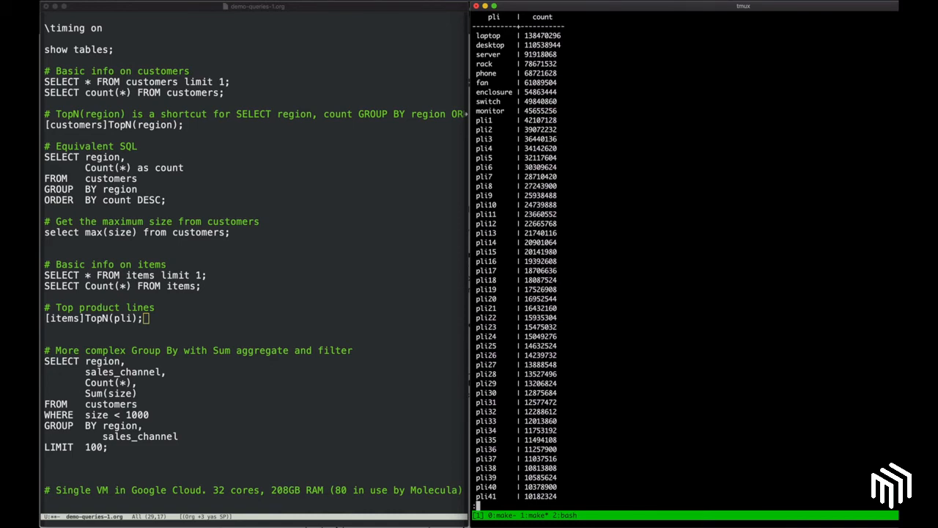
scroll(down, 3)
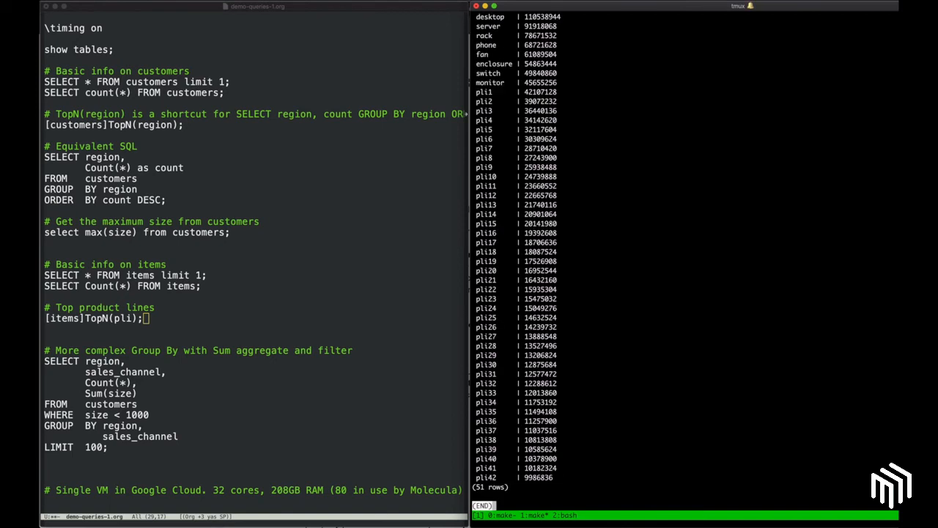